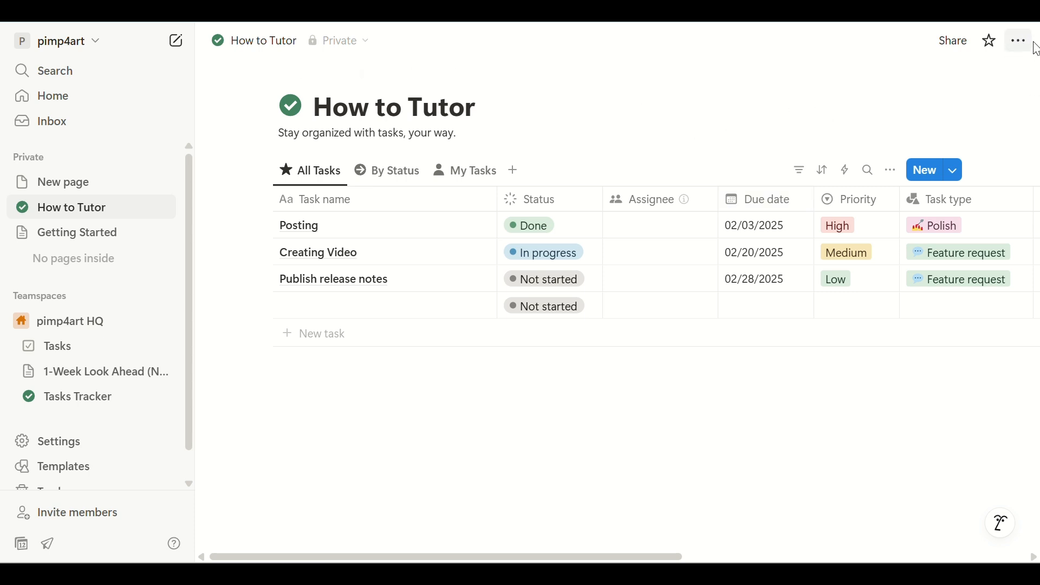
mouse_move(1020, 41)
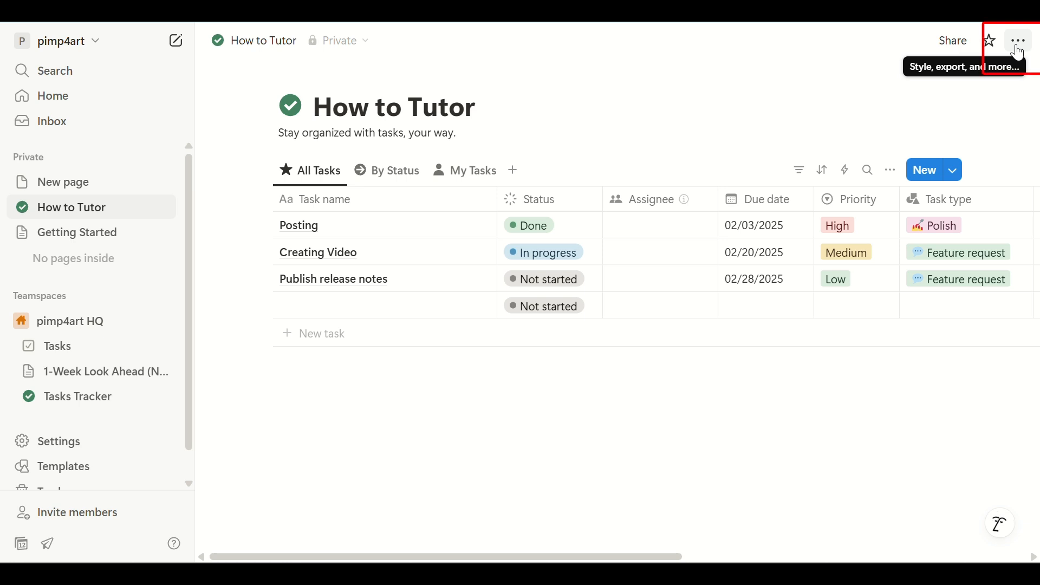
- Open the ••• menu of the How to Tutor database page
click(1020, 41)
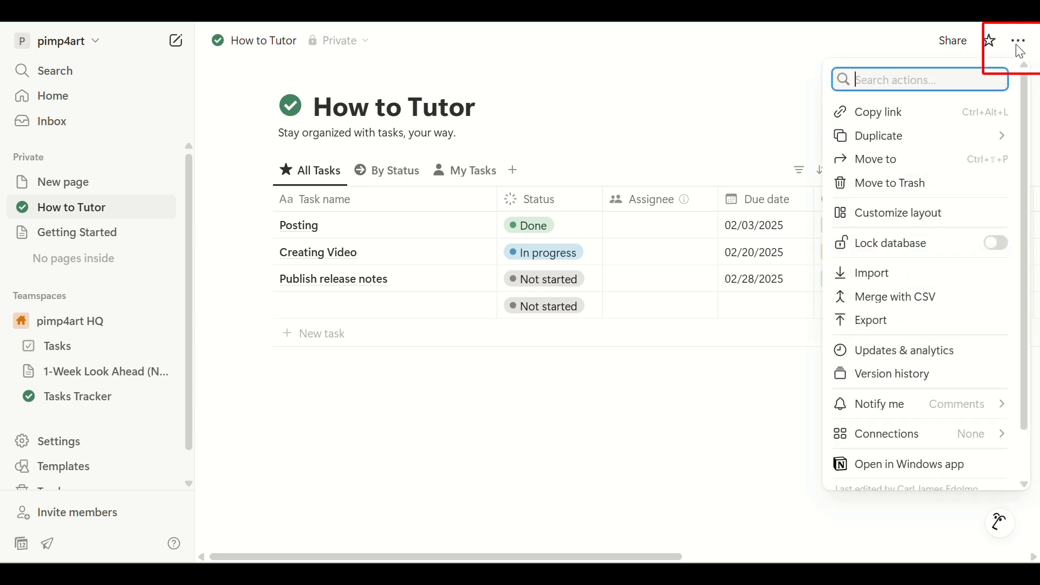
mouse_move(871, 321)
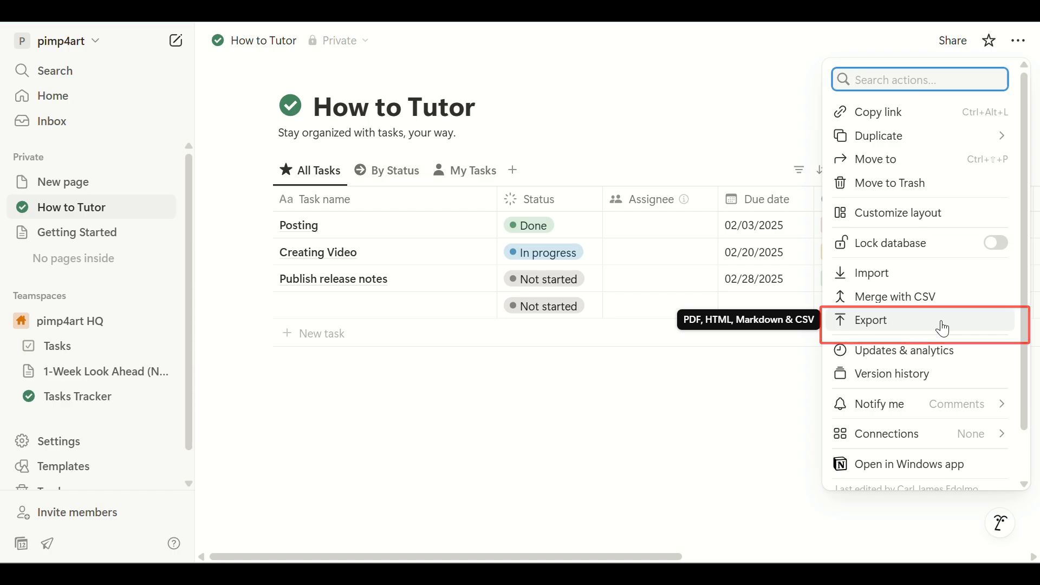
- Open the Export dialog and choose Markdown & CSV as the format
click(872, 320)
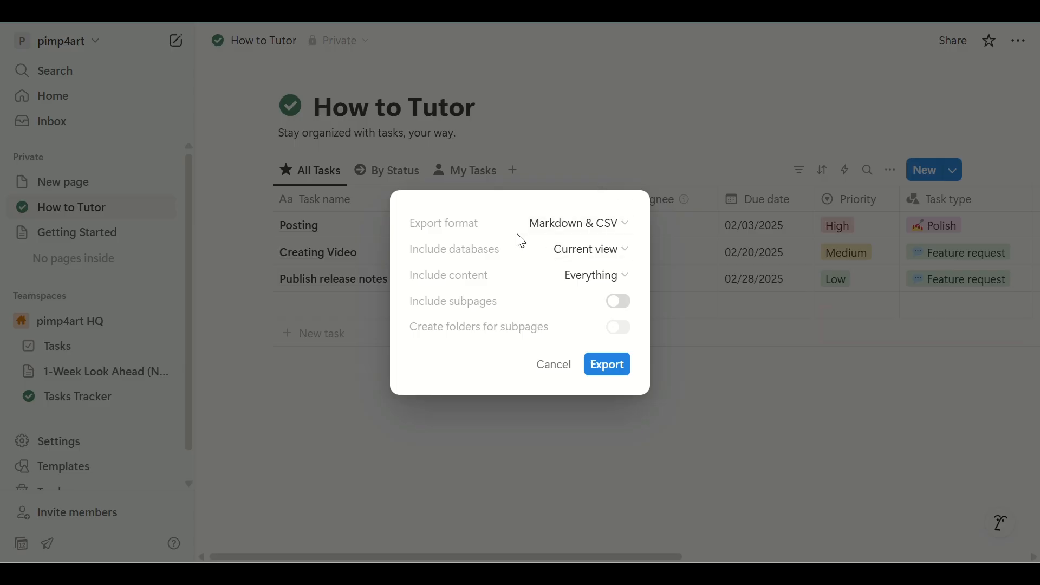
click(577, 223)
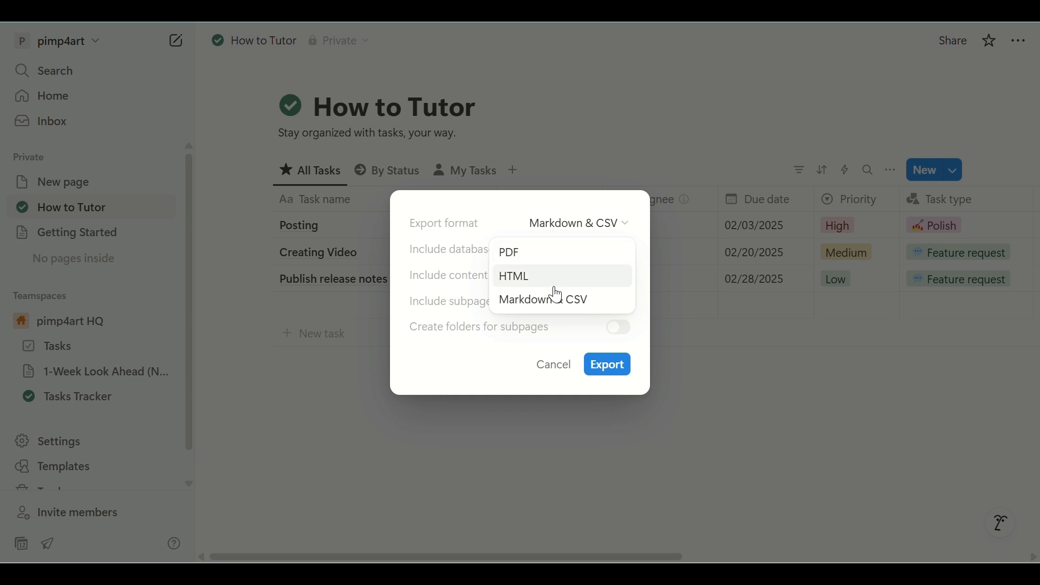
click(543, 299)
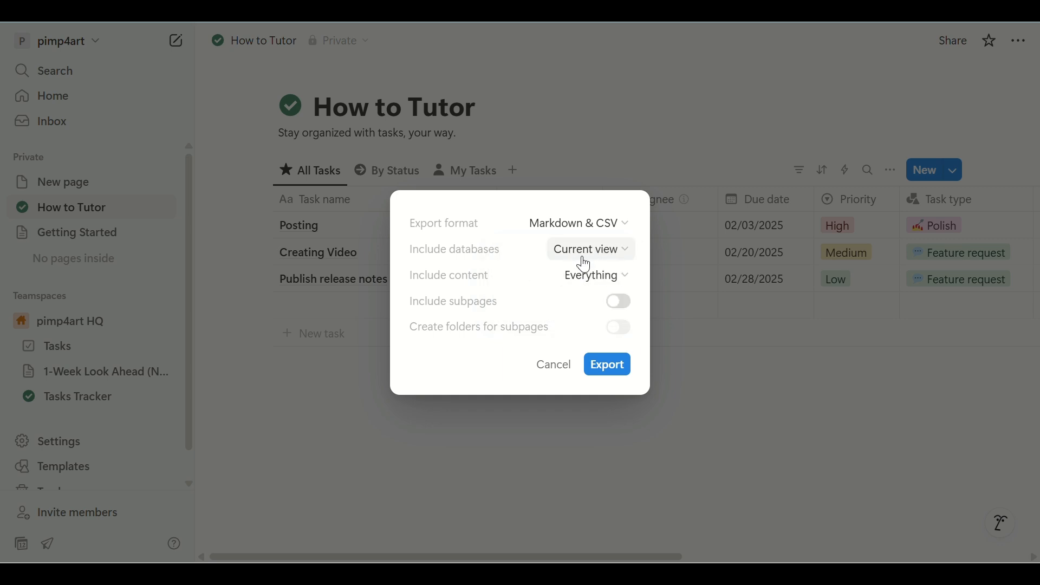
mouse_move(595, 274)
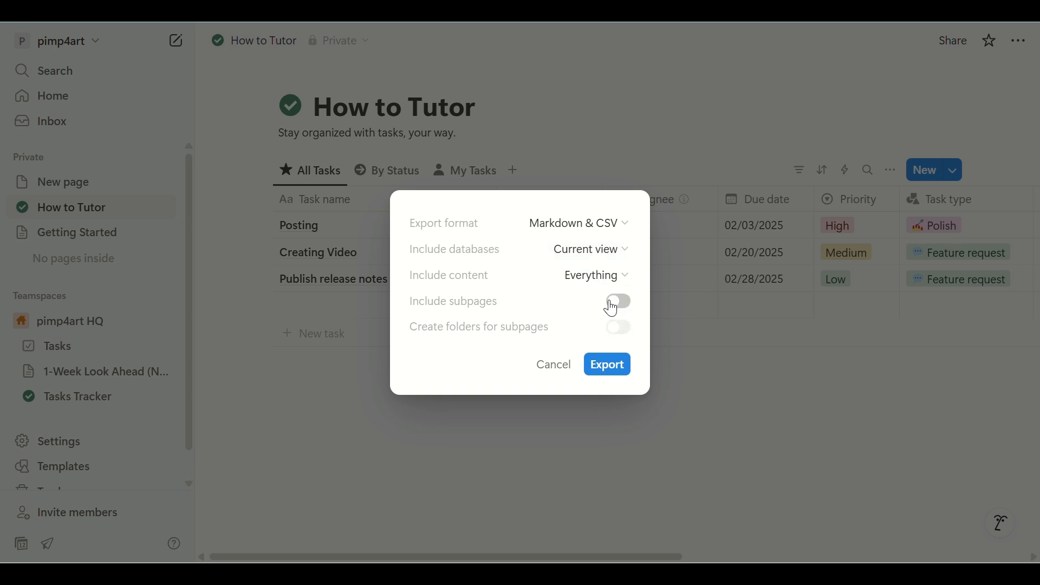
- Turn on Include subpages and Create folders for subpages
click(617, 301)
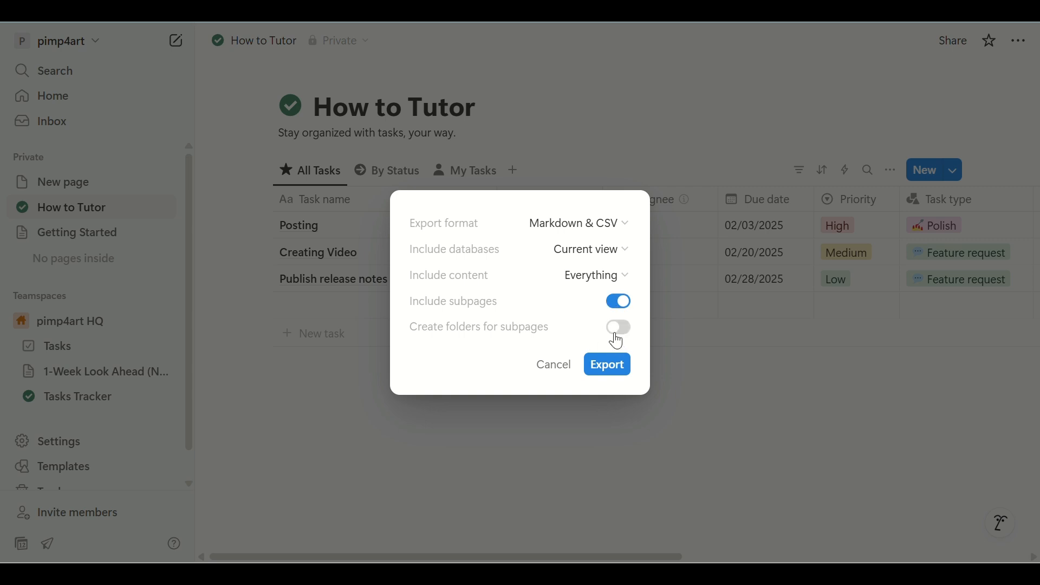
click(618, 326)
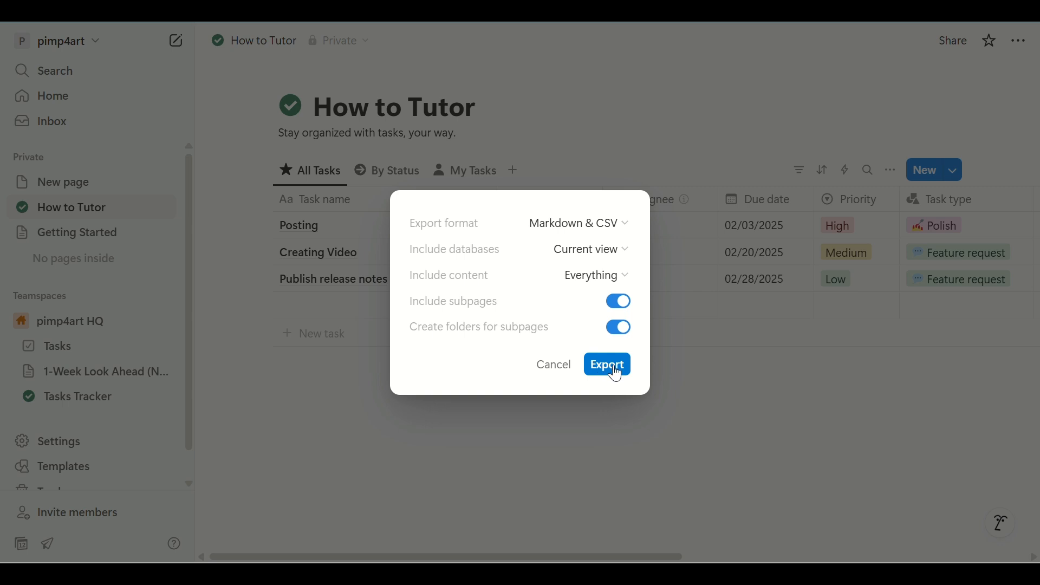
mouse_move(614, 370)
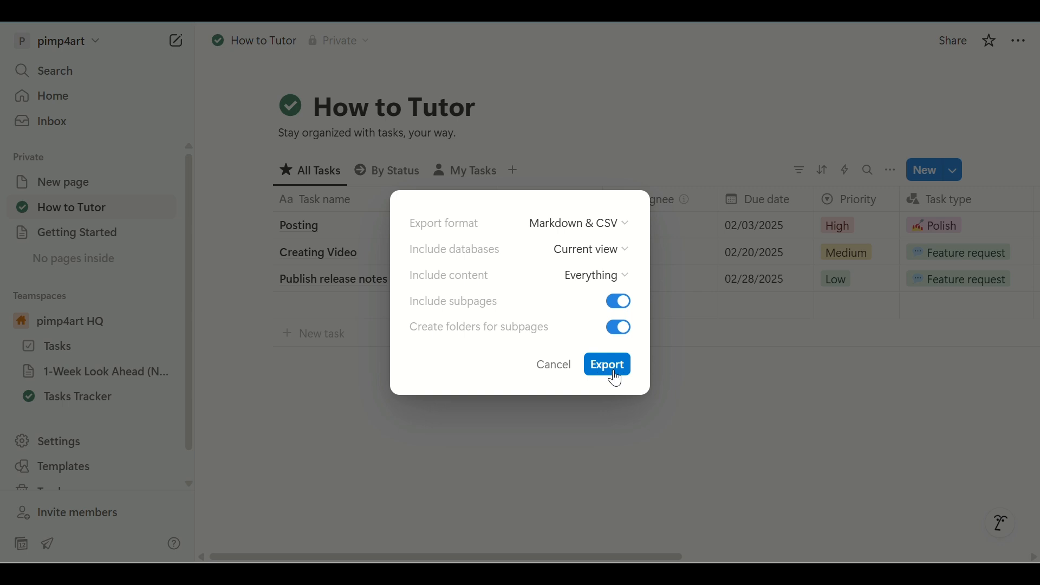
- Start the export and close the Exporting notice
click(605, 364)
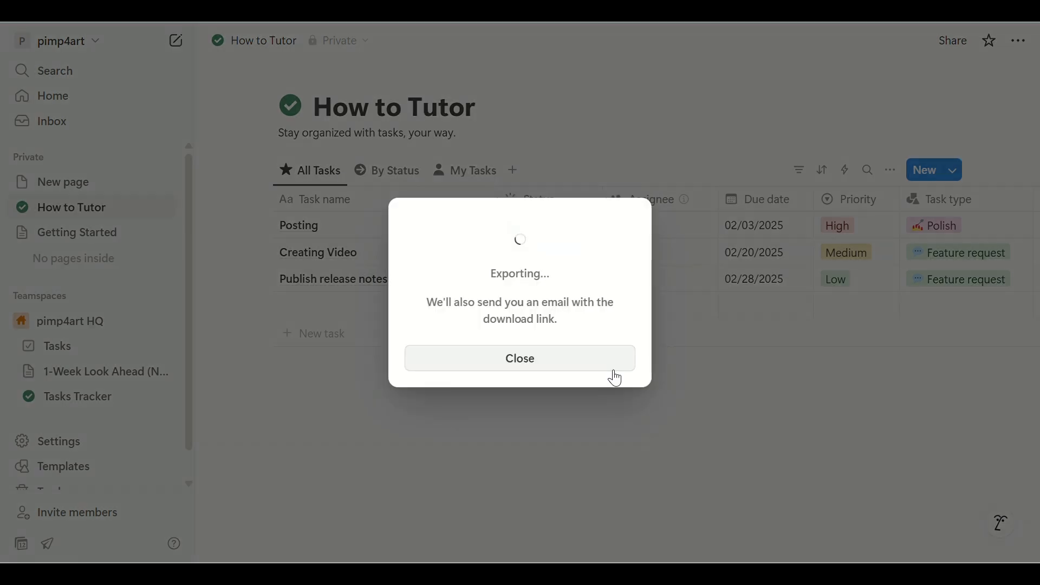
click(520, 358)
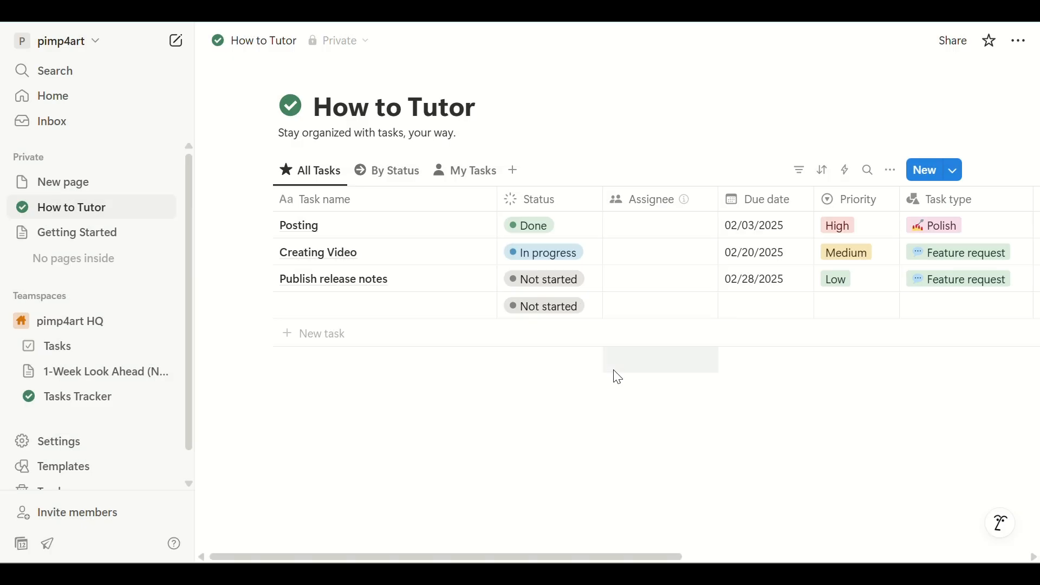